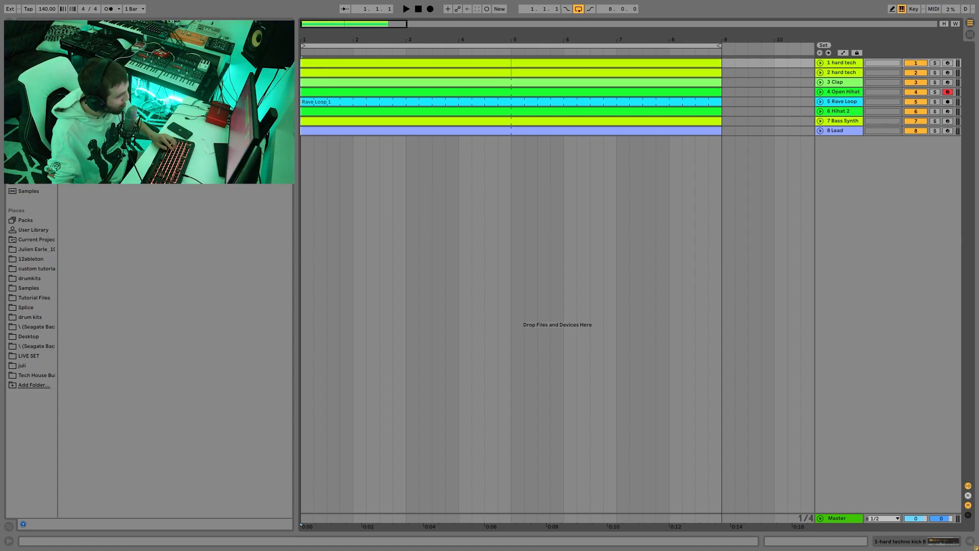
Step: Solo the hard tech 1 kick track, show its Simpler sample, and start playback
left_click(934, 62)
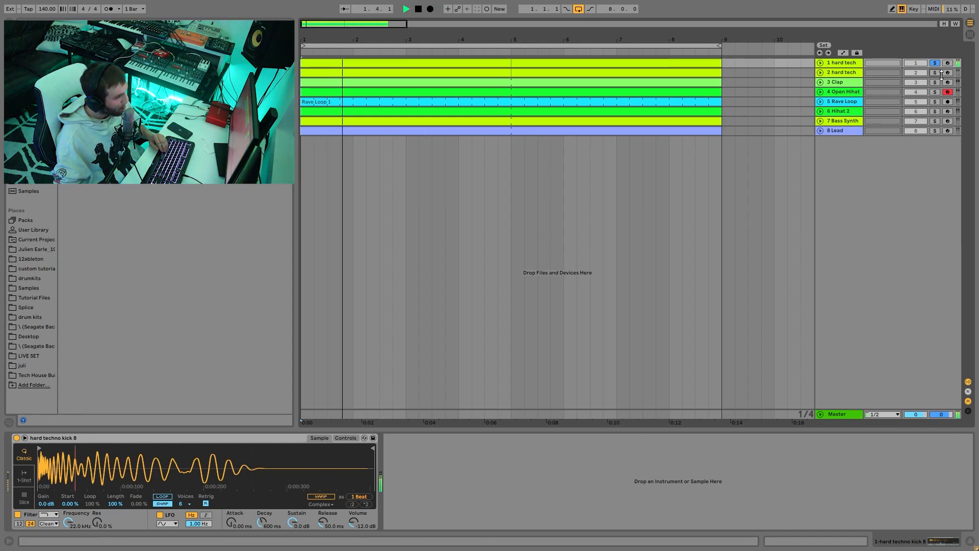
Step: Unsolo the first kick and solo hard tech 2 to view its Reverb, Utility, Amp and Auto Filter
left_click(406, 9)
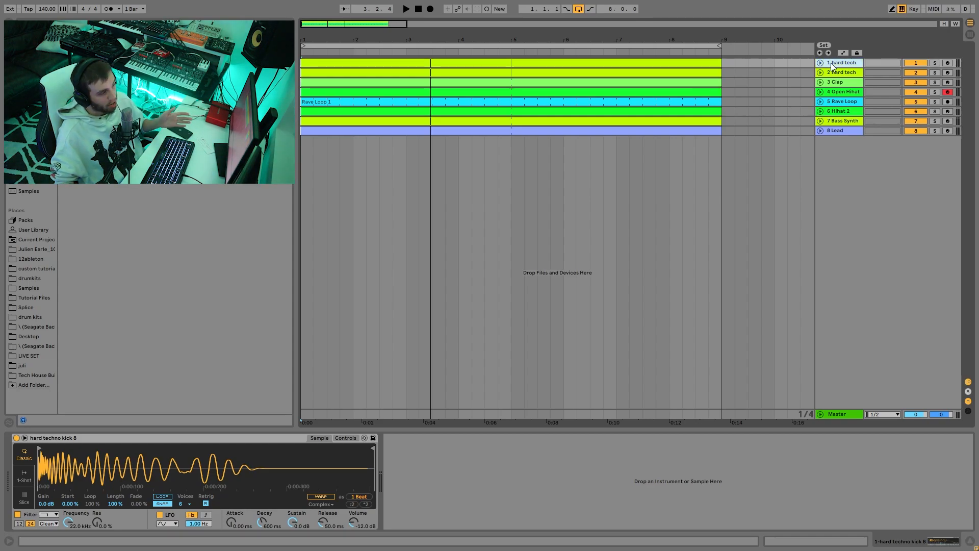
mouse_move(848, 98)
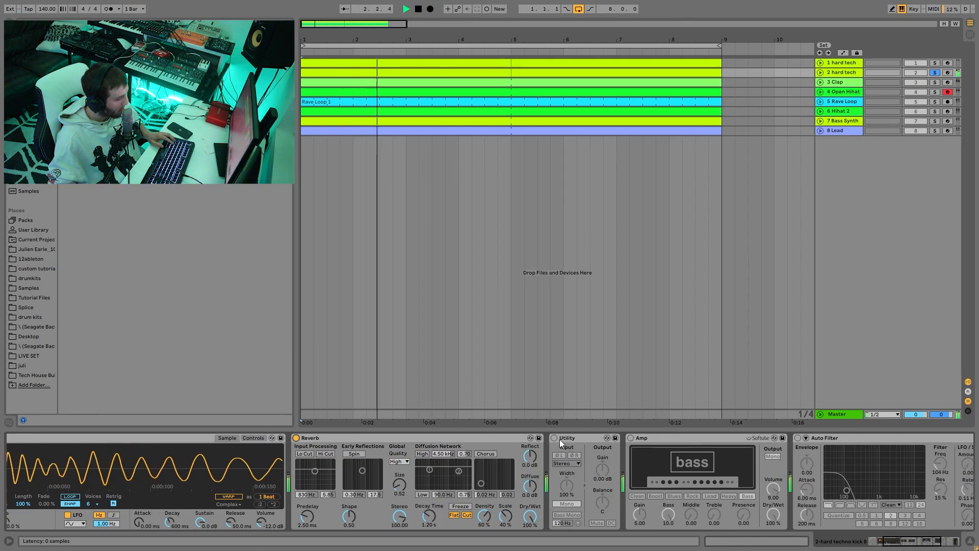
Step: Reveal the hard tech 2 chain through the sidechained Compressor and re-enable the Amp
left_click(565, 503)
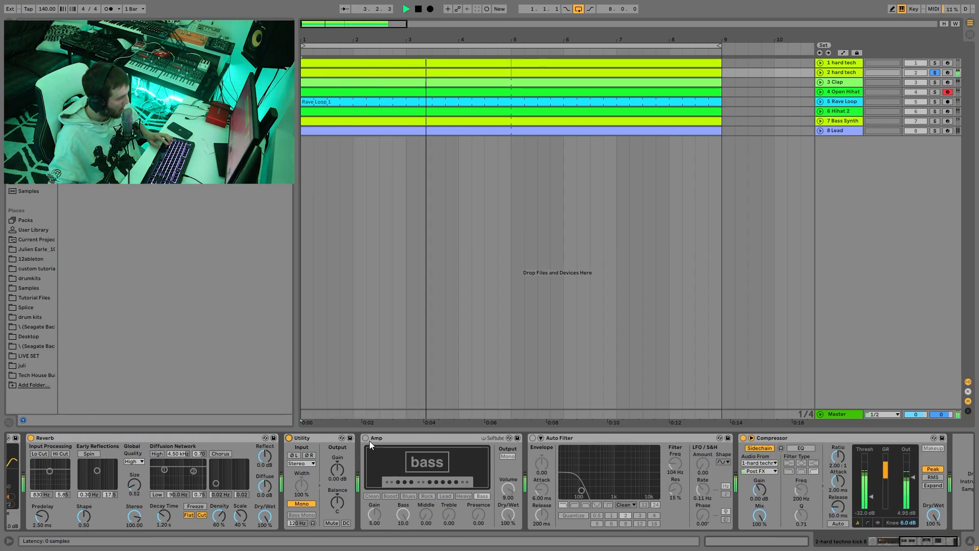
left_click(481, 495)
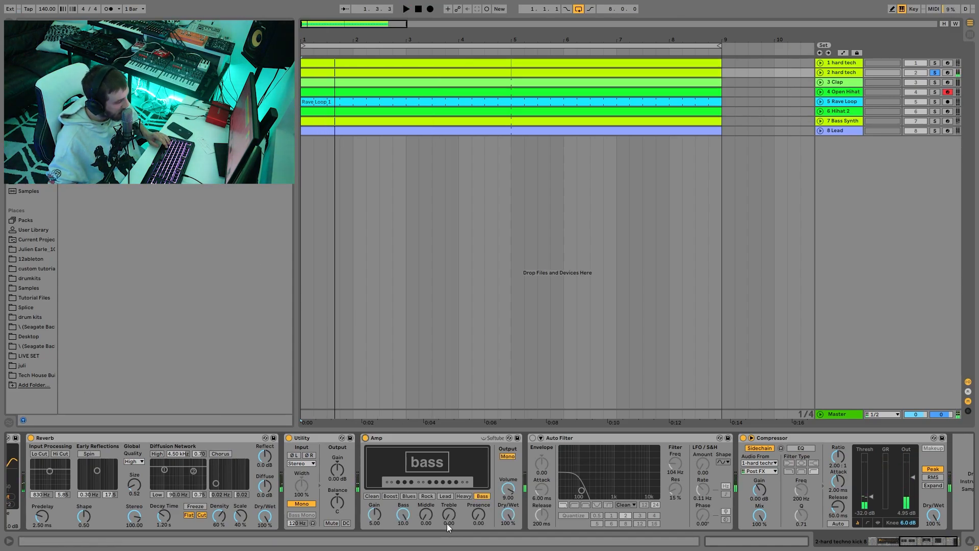
left_click(403, 131)
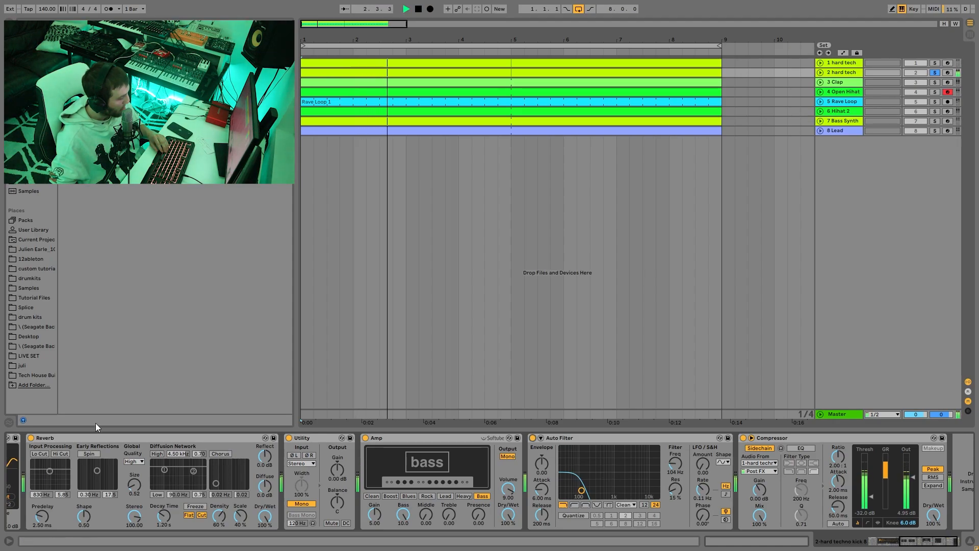
left_click(407, 8)
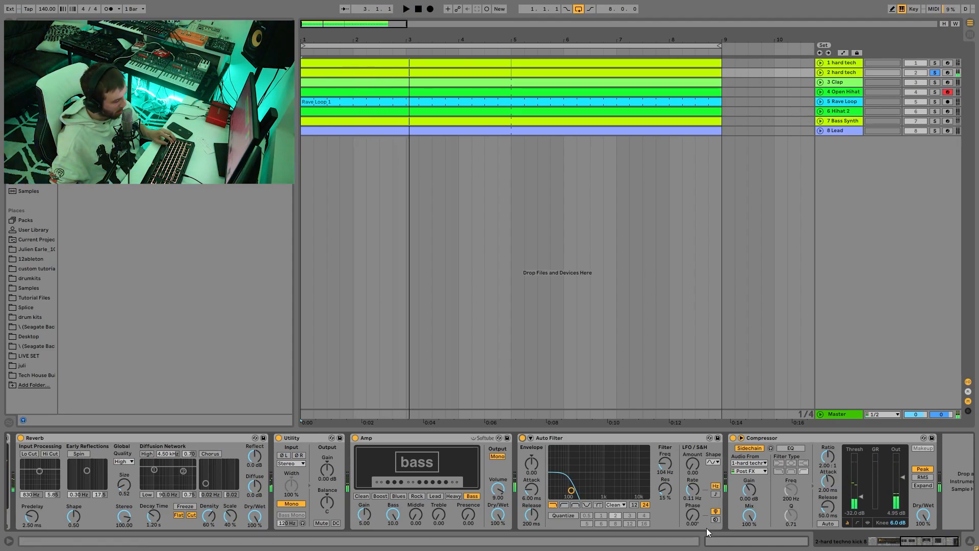
left_click(405, 8)
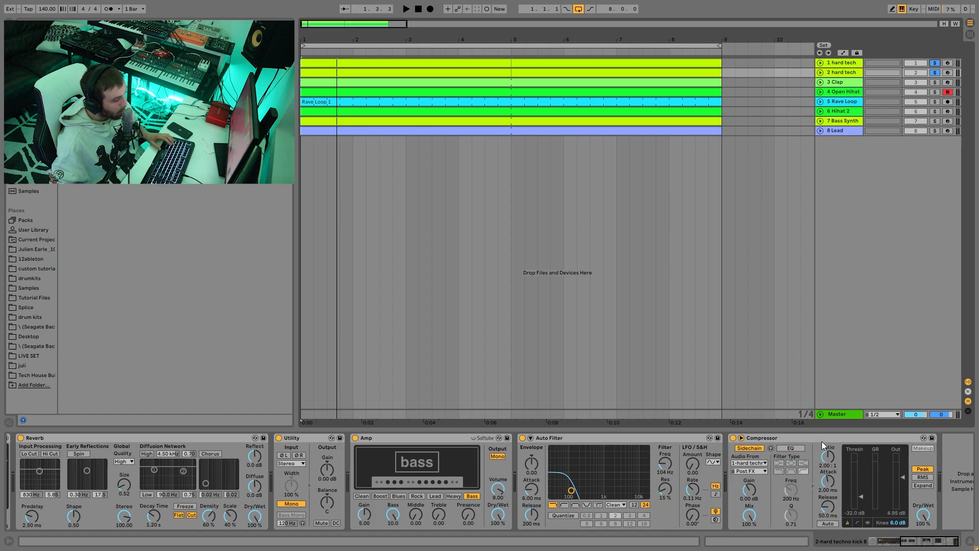
Step: Toggle the Compressor's Makeup and add Hihat 2 to the soloed mix
left_click(406, 9)
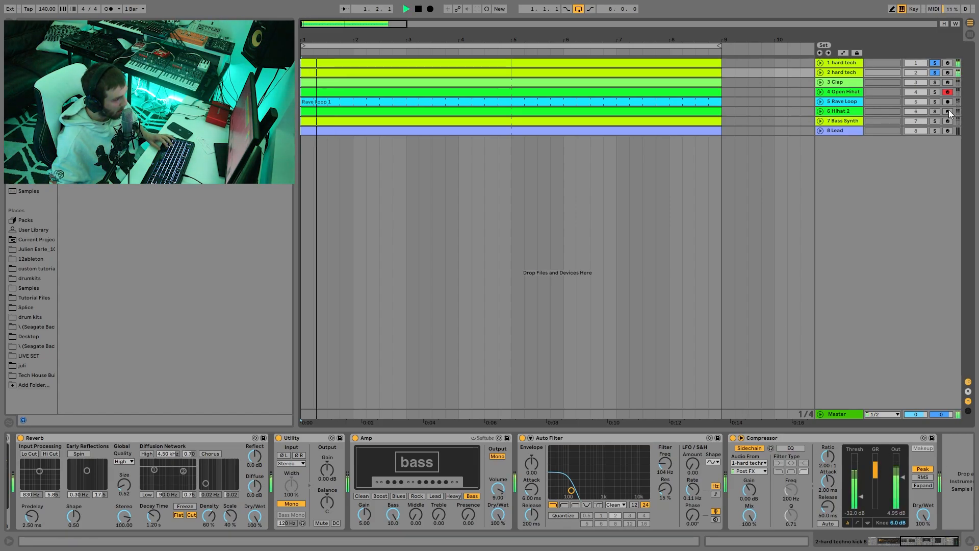
left_click(405, 9)
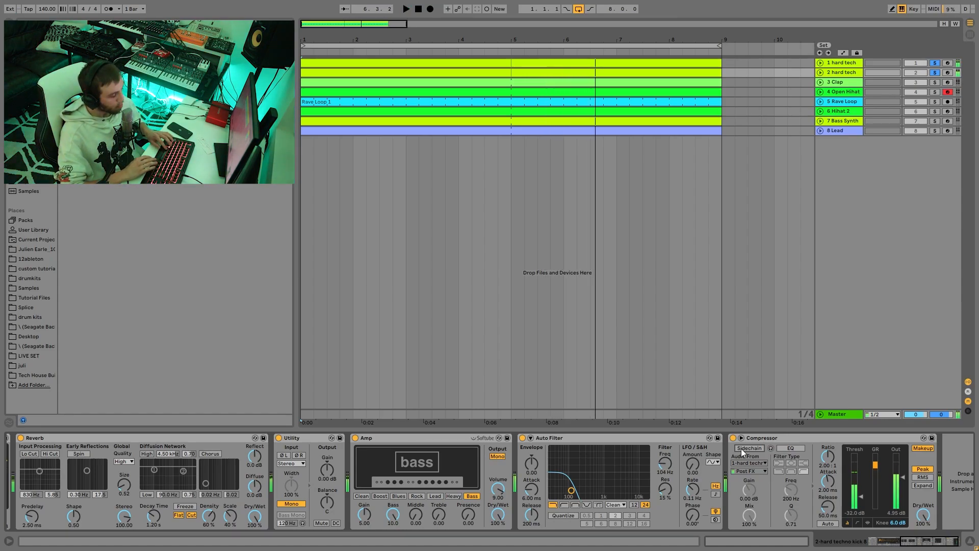
left_click(748, 447)
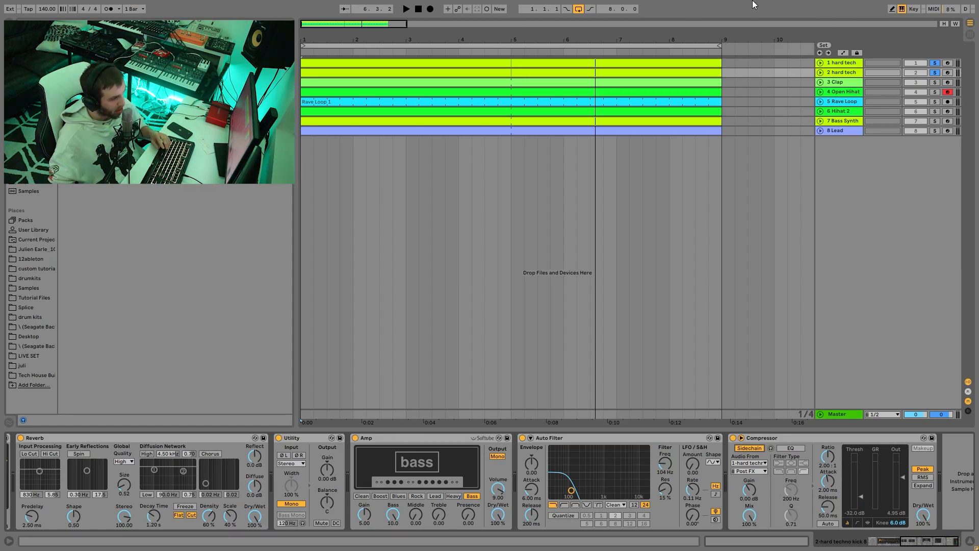
Step: Restart playback, solo Clap, select Rave Loop and expand the Hihat 2 track
left_click(404, 8)
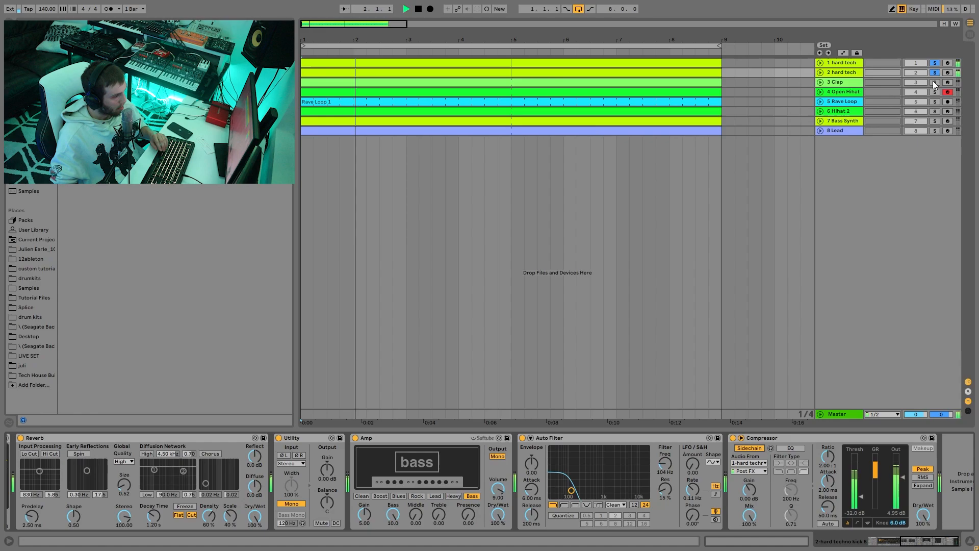
left_click(934, 82)
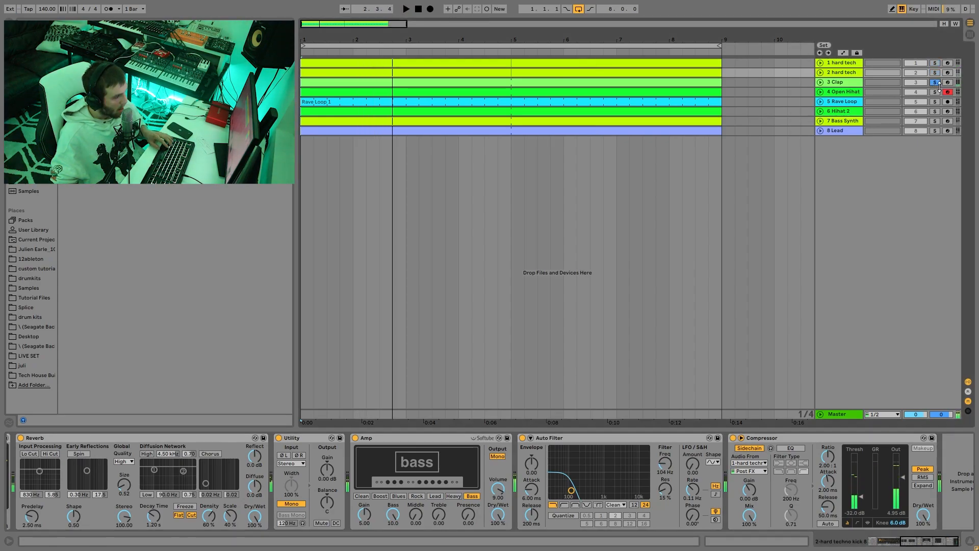
left_click(840, 92)
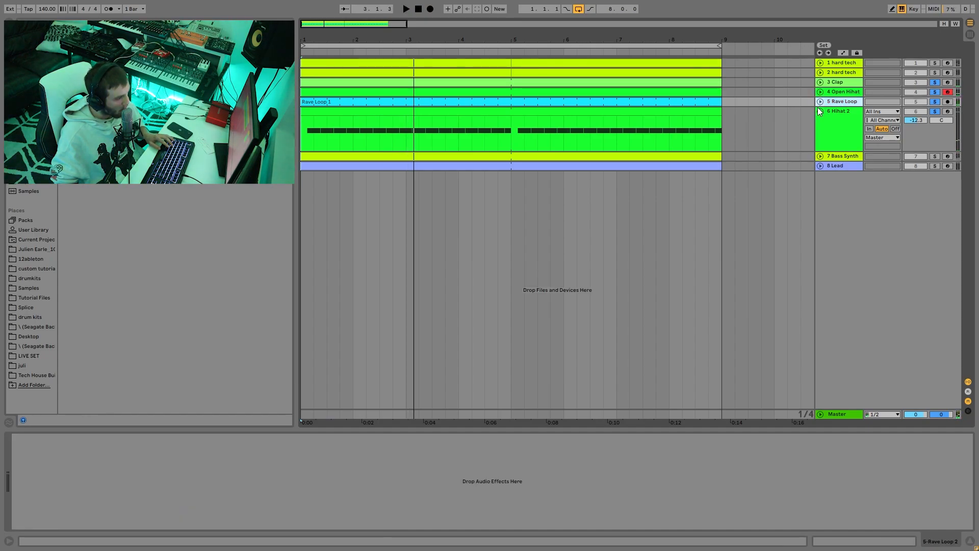
Step: Expand the Clap, Open Hihat and Rave Loop tracks and select Clap to view its devices
left_click(841, 81)
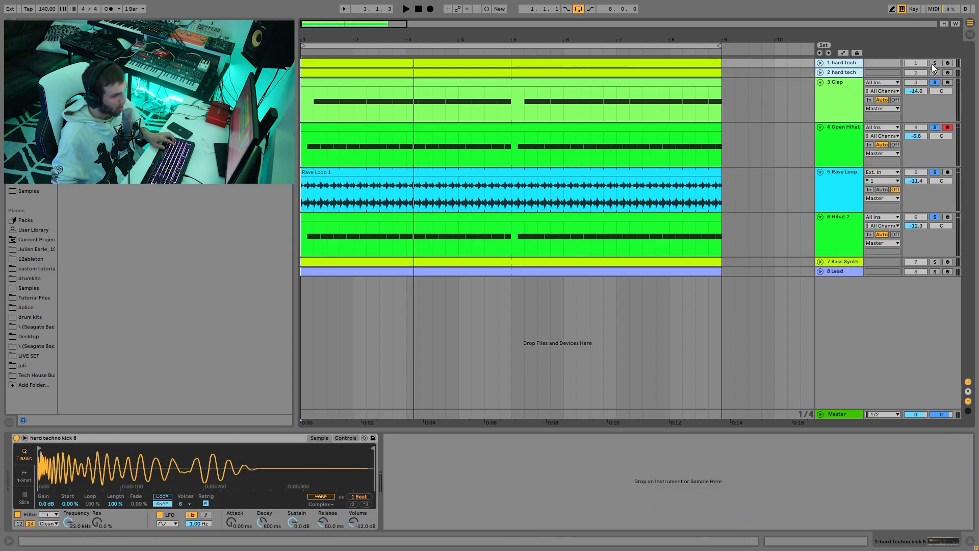
left_click(934, 62)
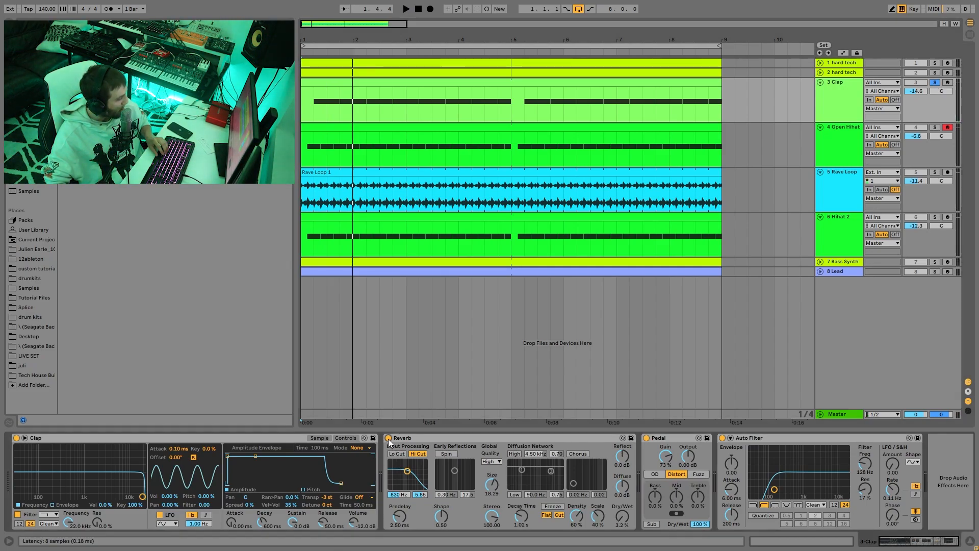
Step: Move Hihat 2 above Rave Loop and show its hi-hat sample in Simpler
left_click(405, 8)
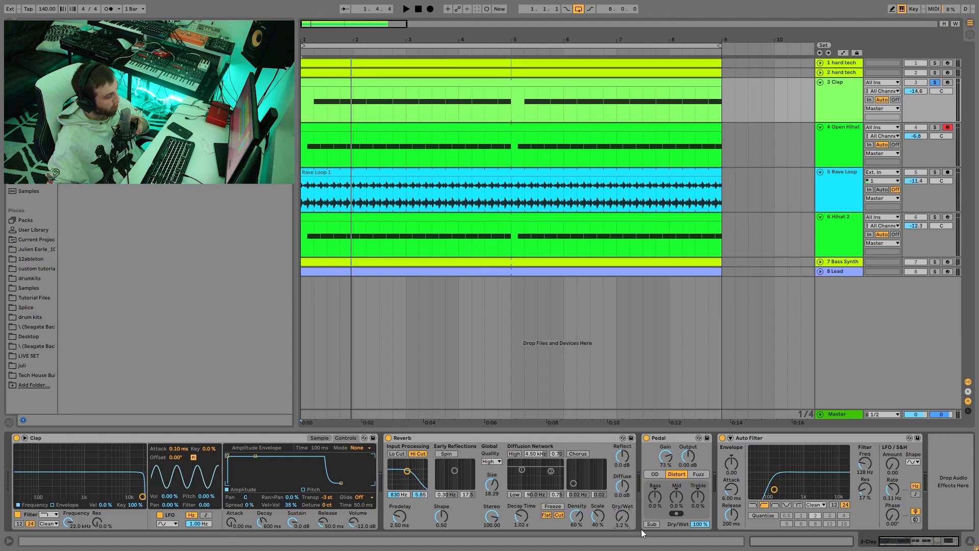
mouse_move(283, 395)
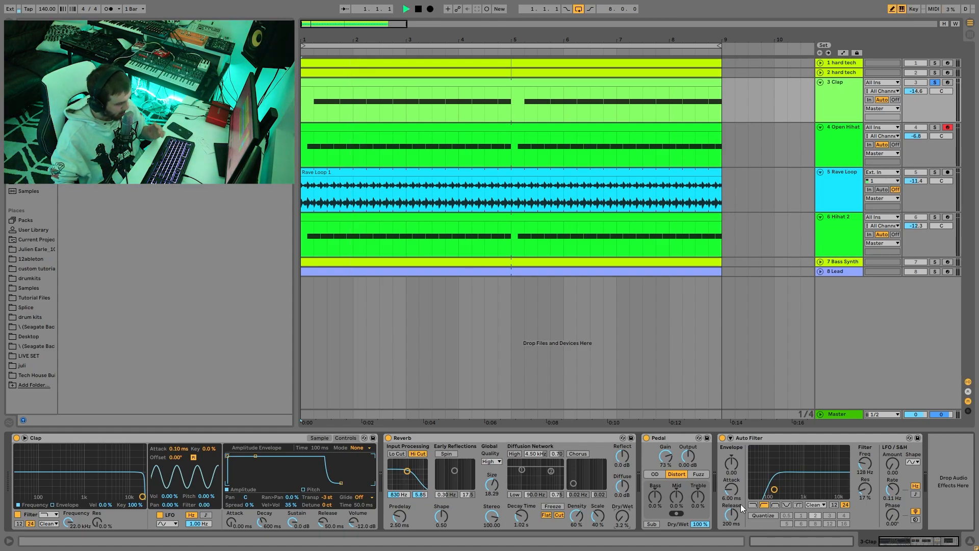
left_click(406, 9)
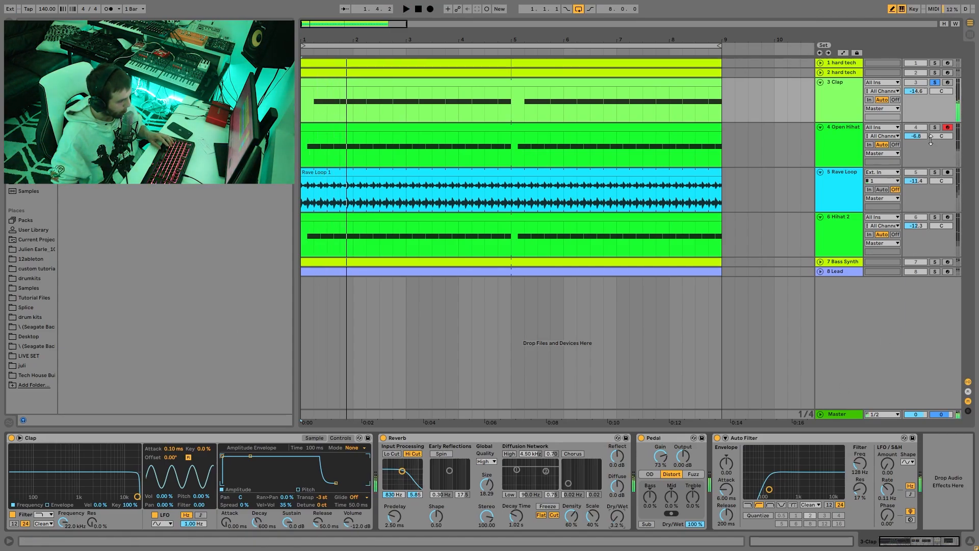
left_click(841, 127)
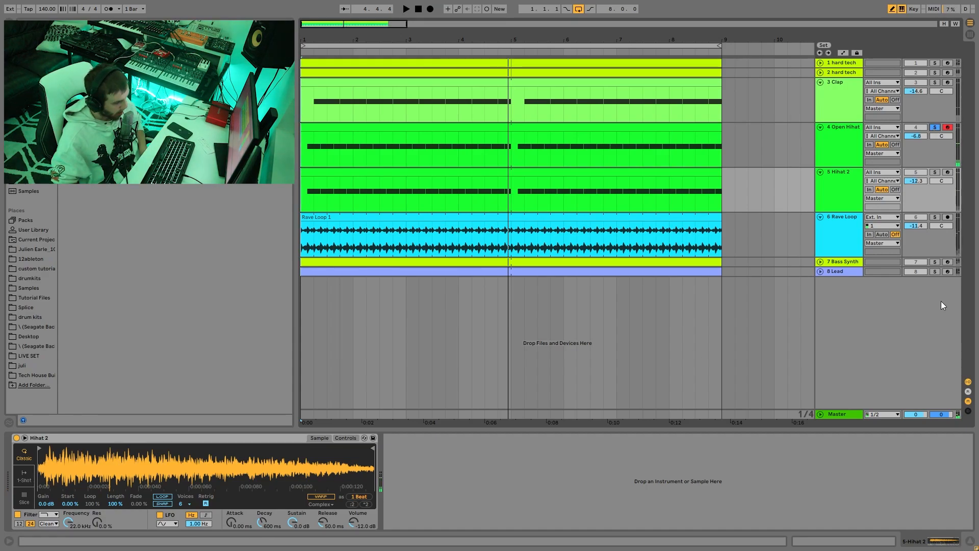
left_click(406, 8)
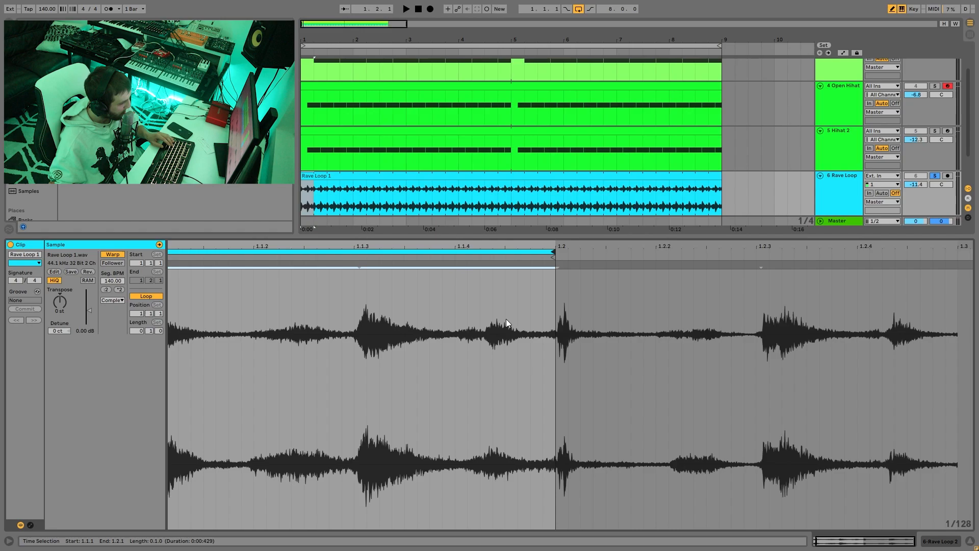
Step: Switch the selected Rave Loop track to Device View, showing no audio effects
left_click(404, 8)
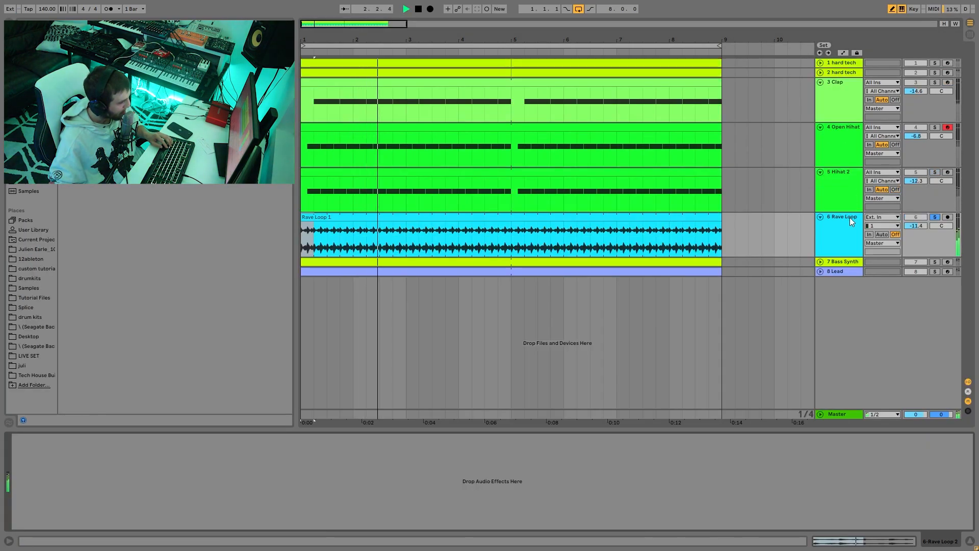
left_click(934, 62)
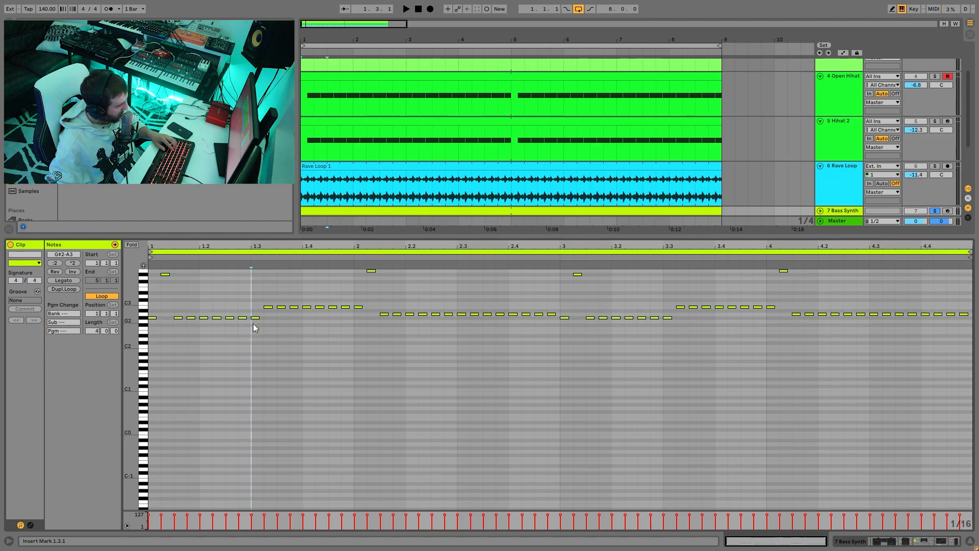
Step: Open the Bass Synth clip's rolling bassline notes in the piano roll
left_click(405, 9)
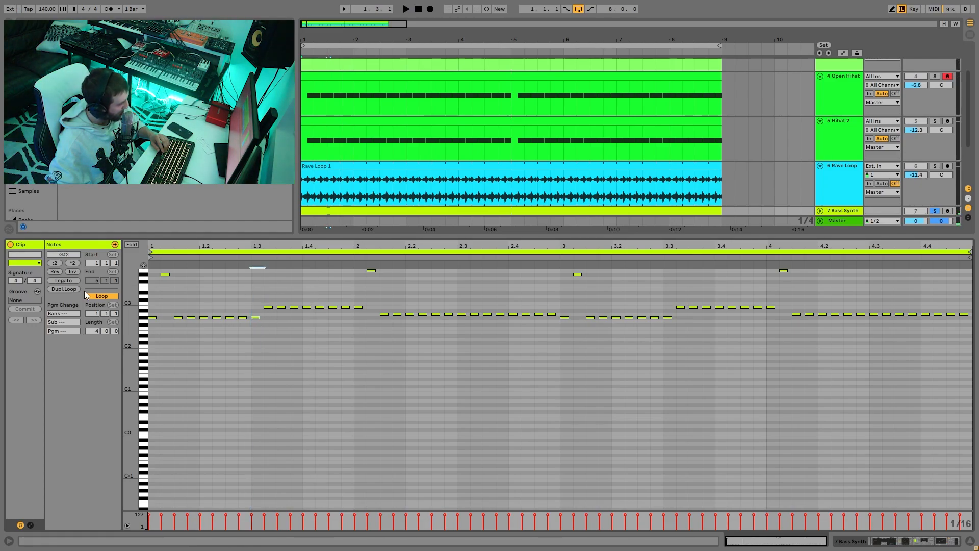
left_click(404, 9)
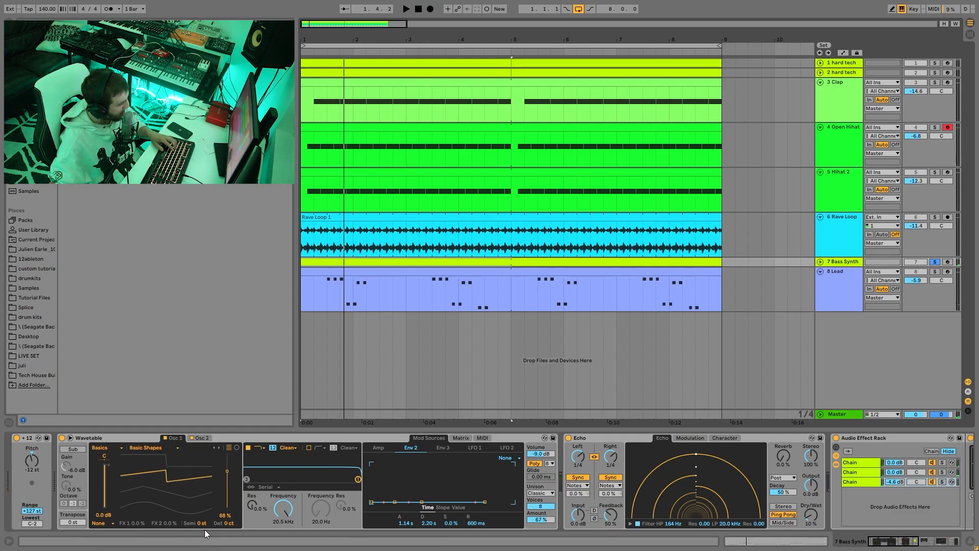
Step: Show Wavetable's Osc 2 and the Matrix where Env 2 bends Osc 2 pitch by -15
left_click(202, 437)
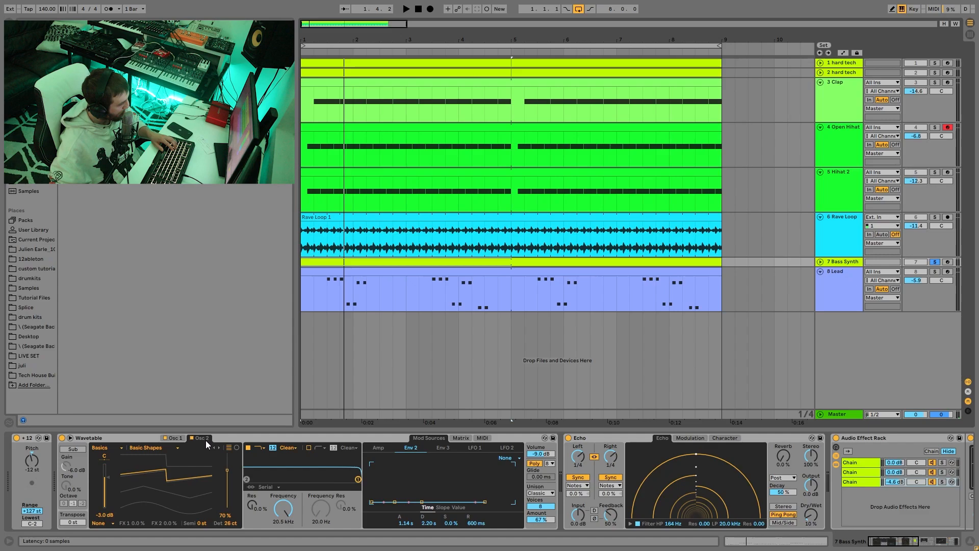
left_click(459, 438)
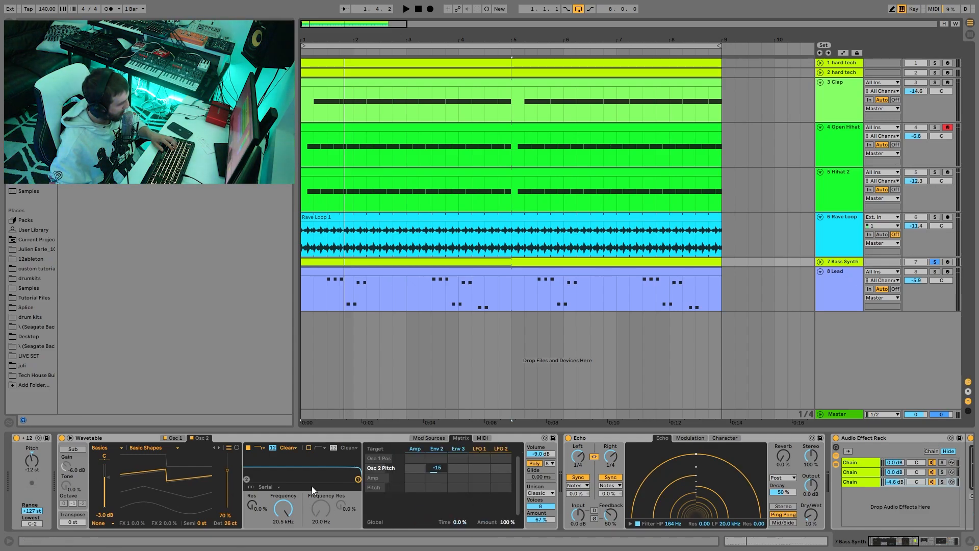
left_click(435, 447)
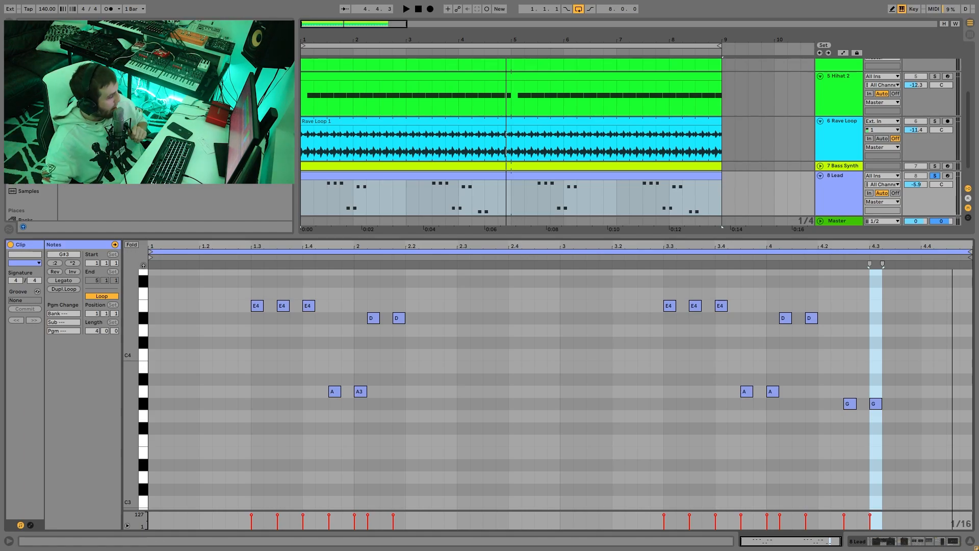
Step: Open the Lead clip and select the first phrase of its E4, D, A, G melody
left_click_drag(244, 378, 456, 437)
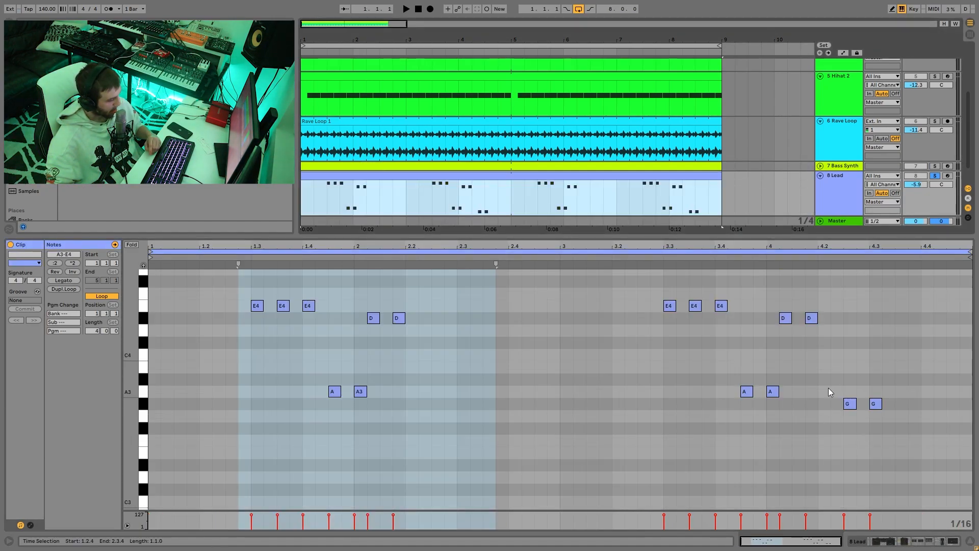
left_click_drag(833, 395, 889, 421)
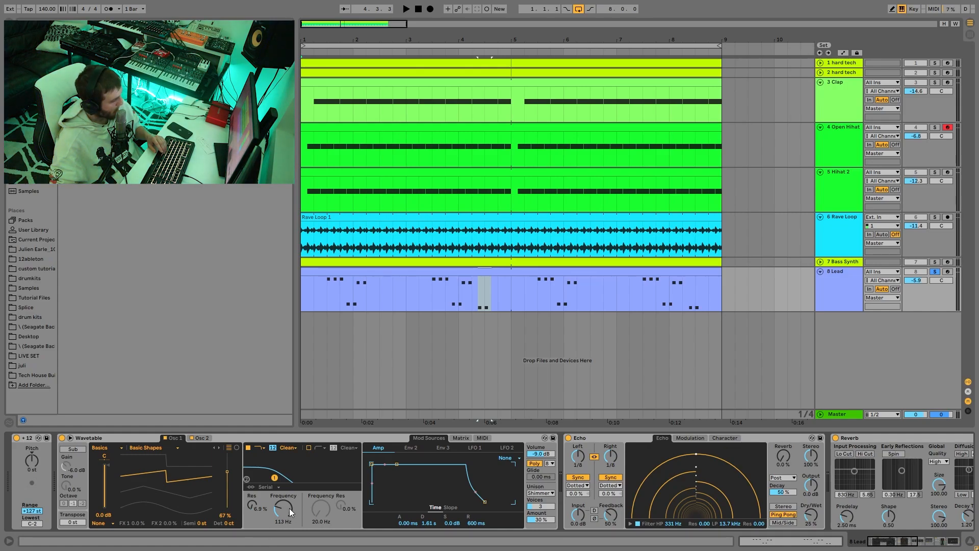
Step: Open the Lead Wavetable's modulation matrix, showing Env 3 to Filter 1 frequency at 67
left_click(459, 437)
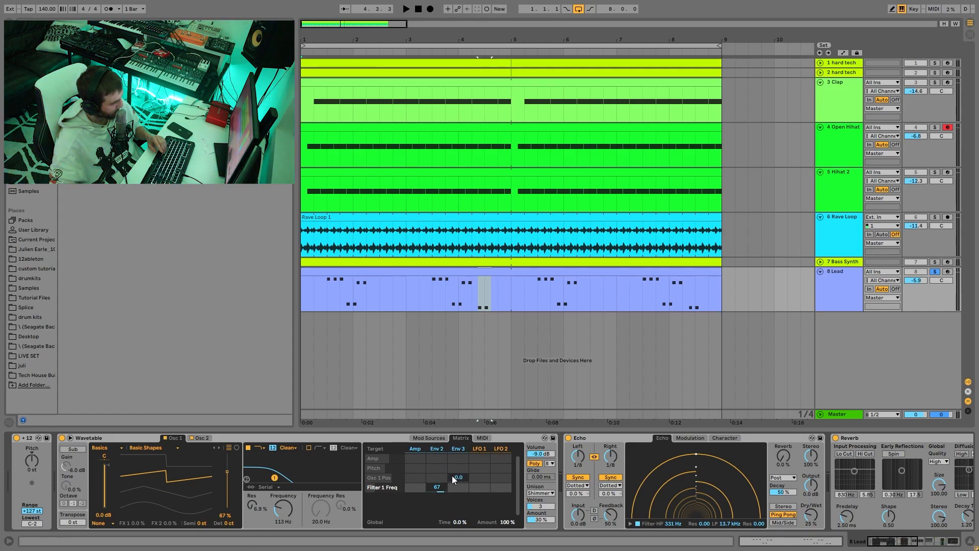
Step: Add Unison as a target row below Filter 1 Freq, keeping its amount at 67
left_click(406, 8)
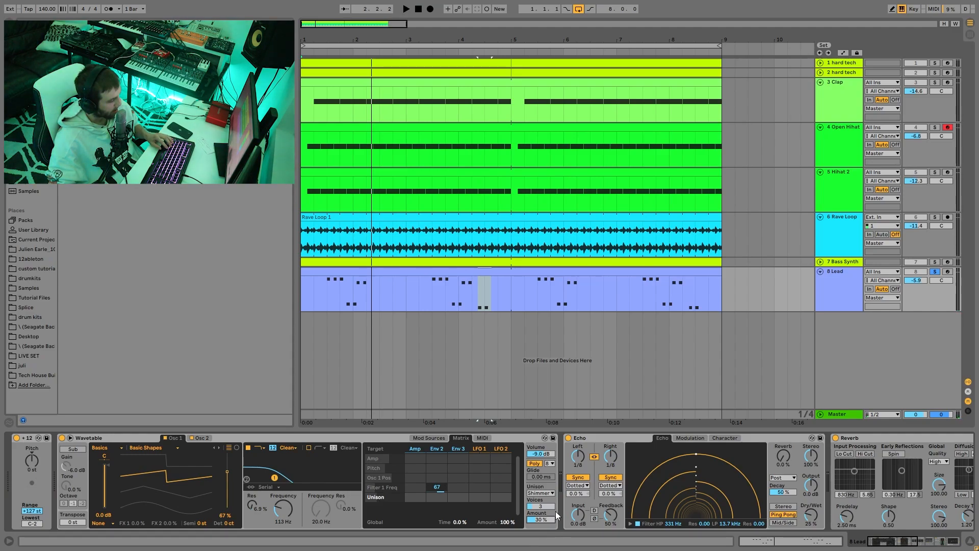
Step: Drag the Shimmer unison Amount knob from 30% up to 74% with 5 voices
left_click_drag(539, 519, 539, 506)
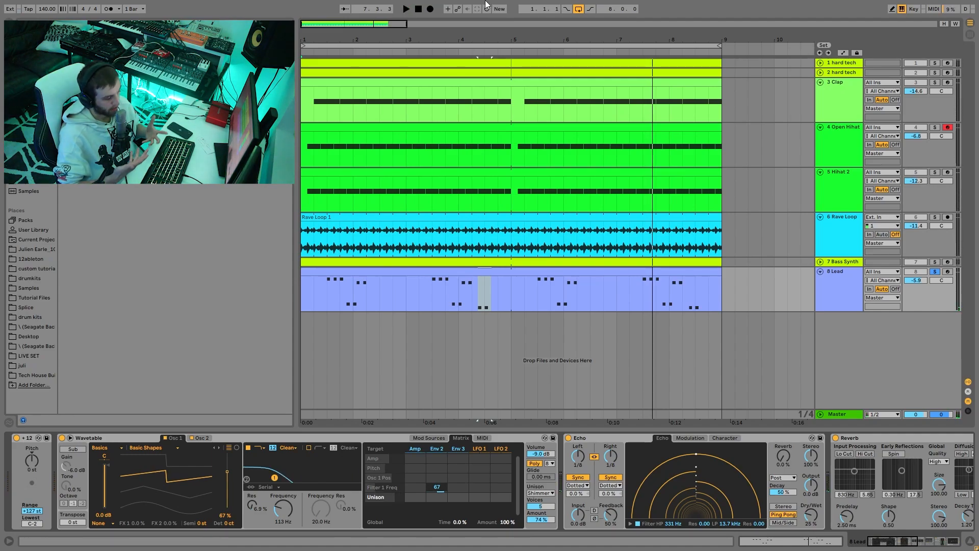
mouse_move(644, 429)
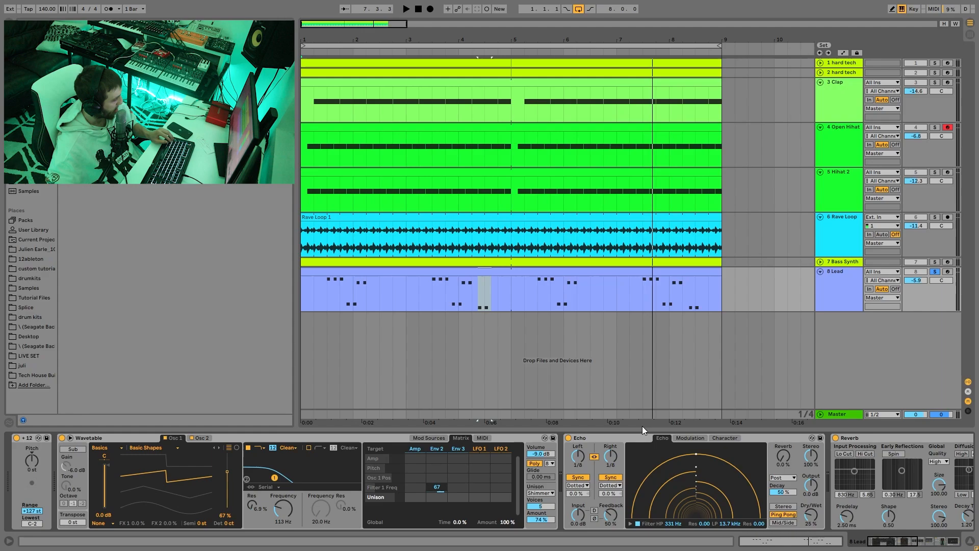